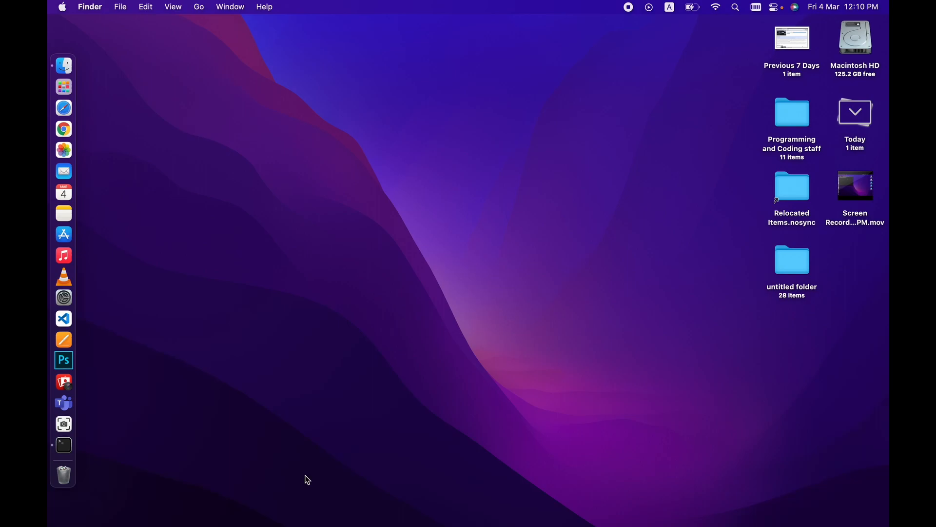
{"action": "mouse_move", "coordinate": [155, 139]}
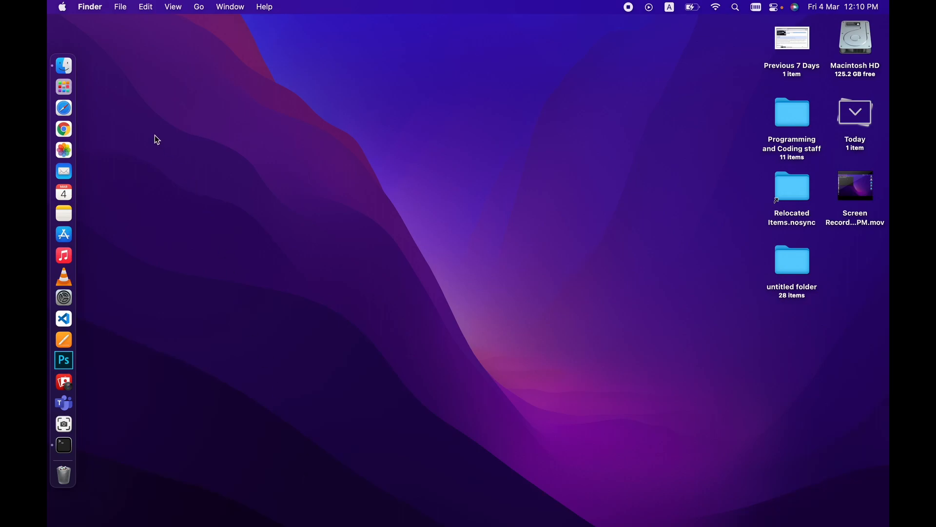
{"action": "mouse_move", "coordinate": [838, 62]}
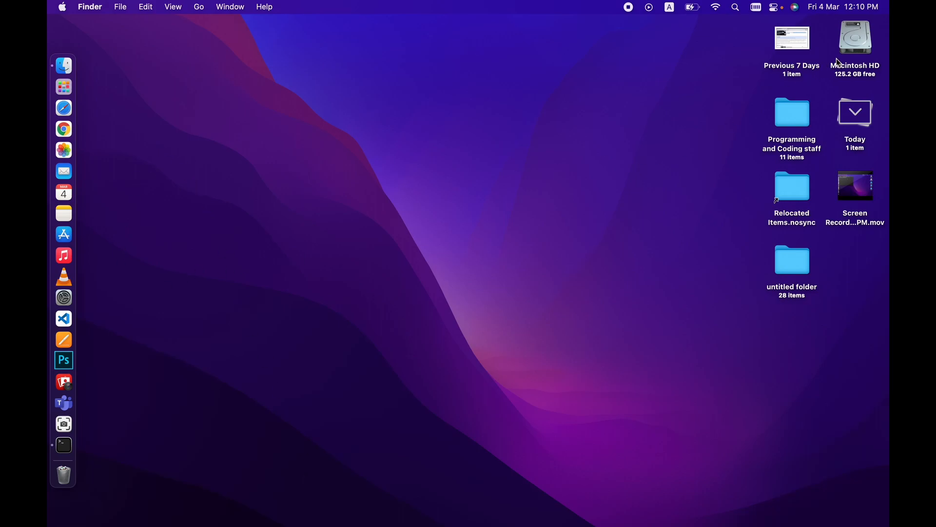
{"action": "mouse_move", "coordinate": [857, 47]}
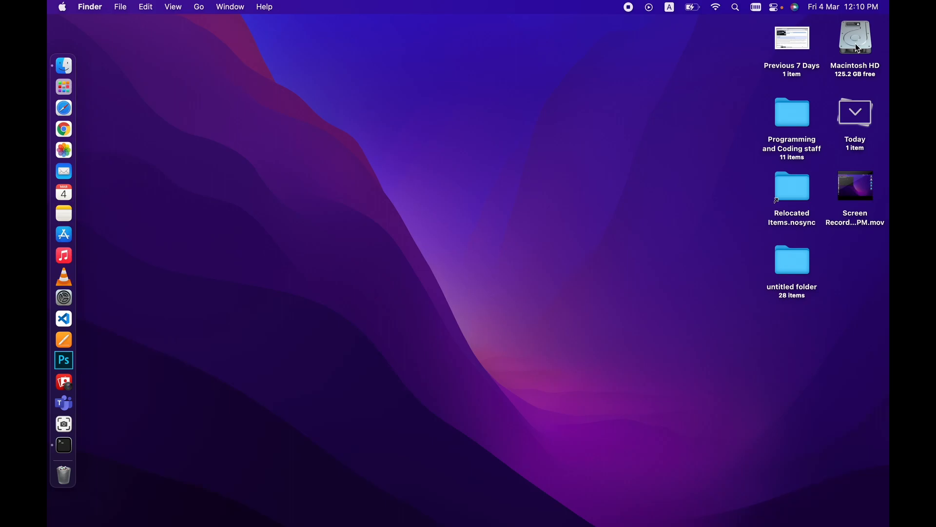
Open Macintosh HD, reveal hidden folders and navigate into usr/local/include
{"action": "double_click", "coordinate": [855, 38]}
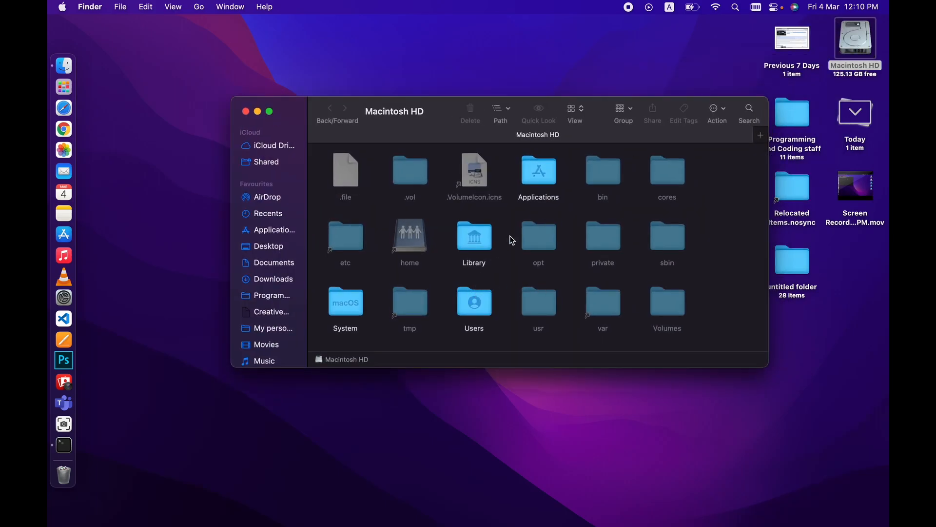
{"action": "mouse_move", "coordinate": [561, 310]}
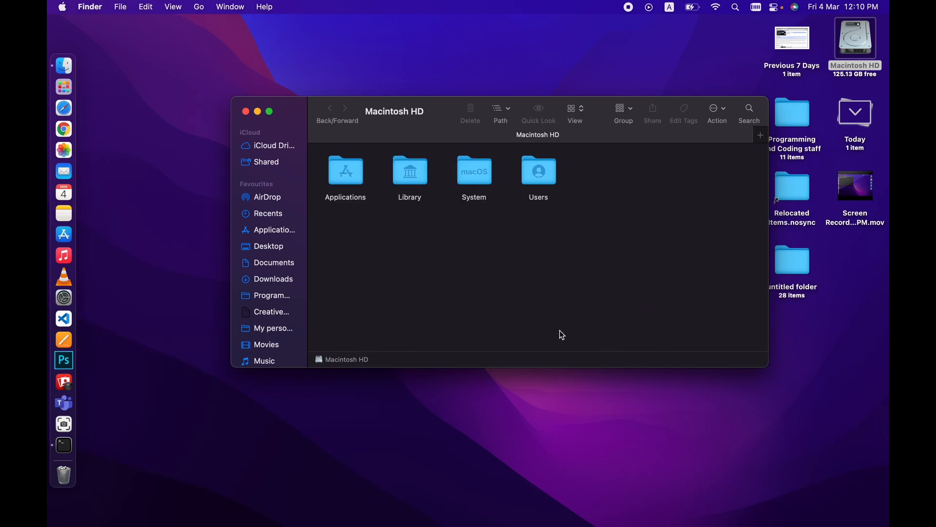
{"action": "key", "text": "cmd+shift+."}
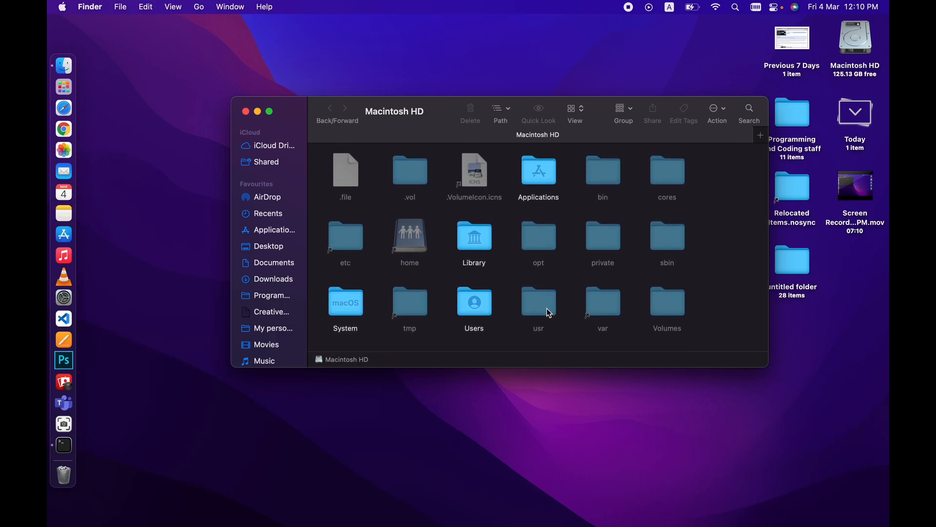
{"action": "mouse_move", "coordinate": [539, 314]}
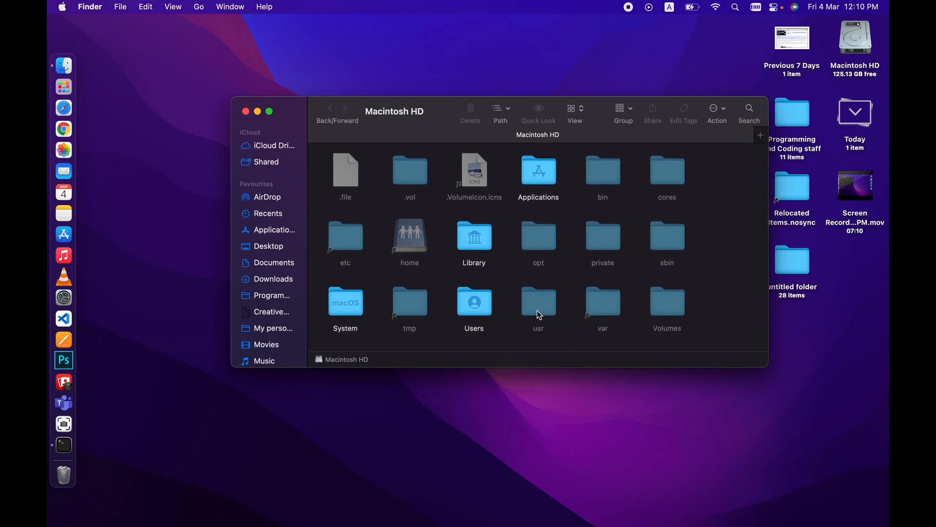
{"action": "double_click", "coordinate": [538, 302]}
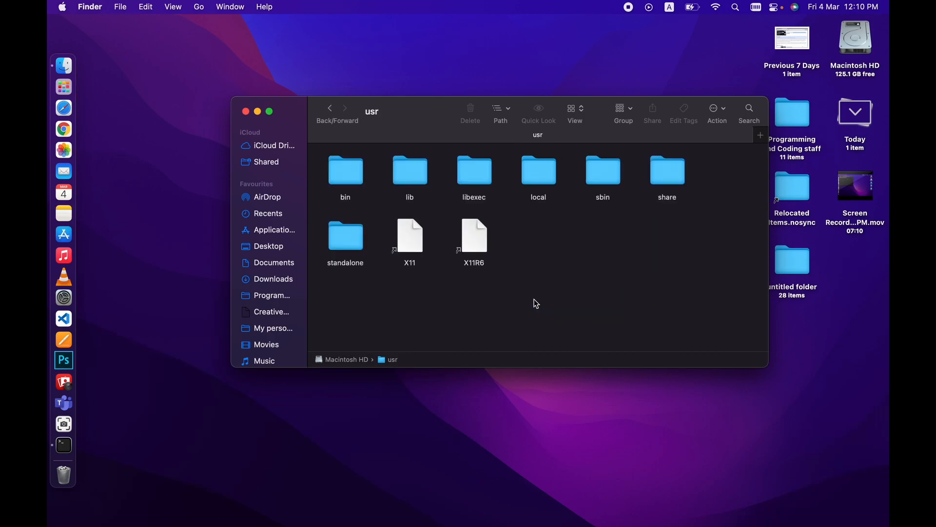
{"action": "double_click", "coordinate": [537, 171]}
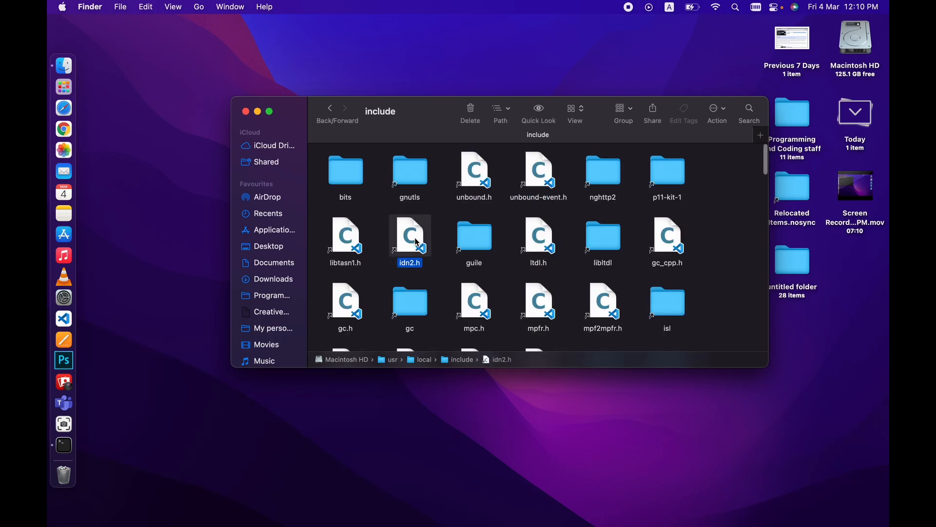
Select the existing bits folder in include for removal
{"action": "left_click", "coordinate": [346, 170]}
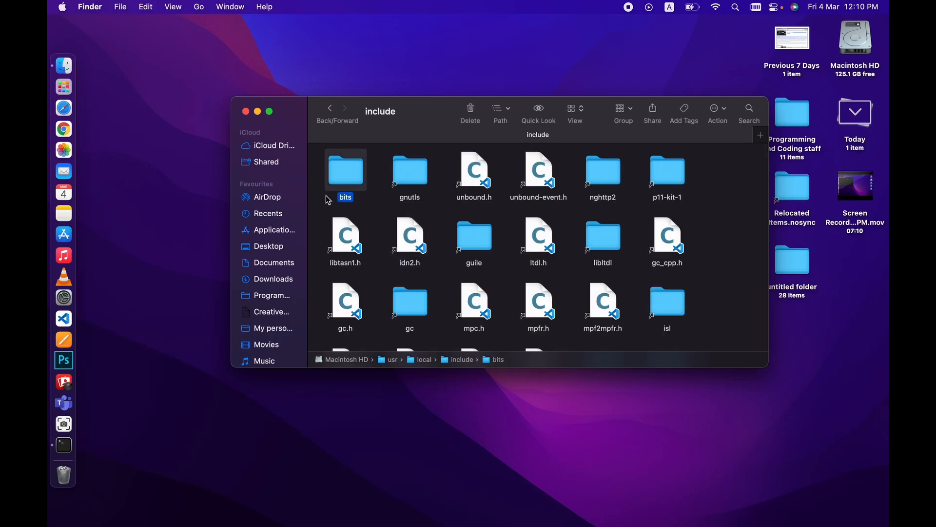
{"action": "mouse_move", "coordinate": [352, 183]}
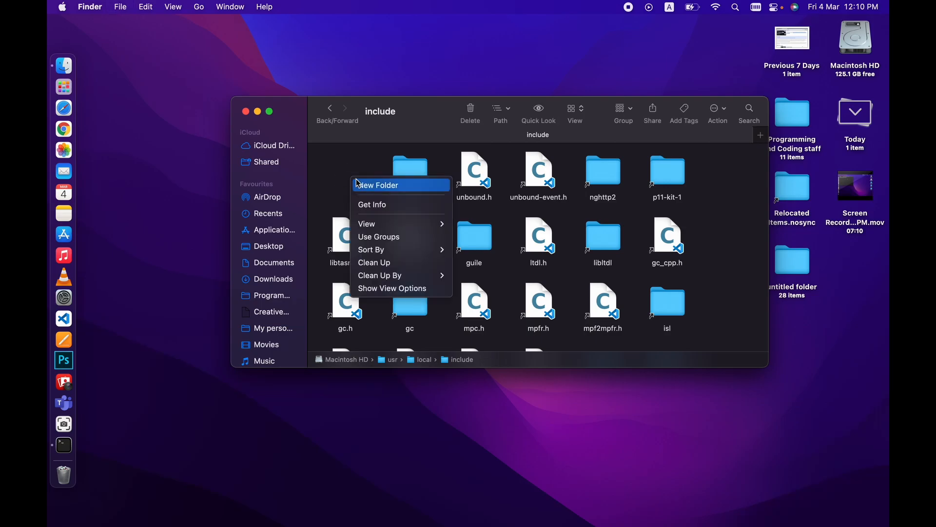
{"action": "mouse_move", "coordinate": [375, 262]}
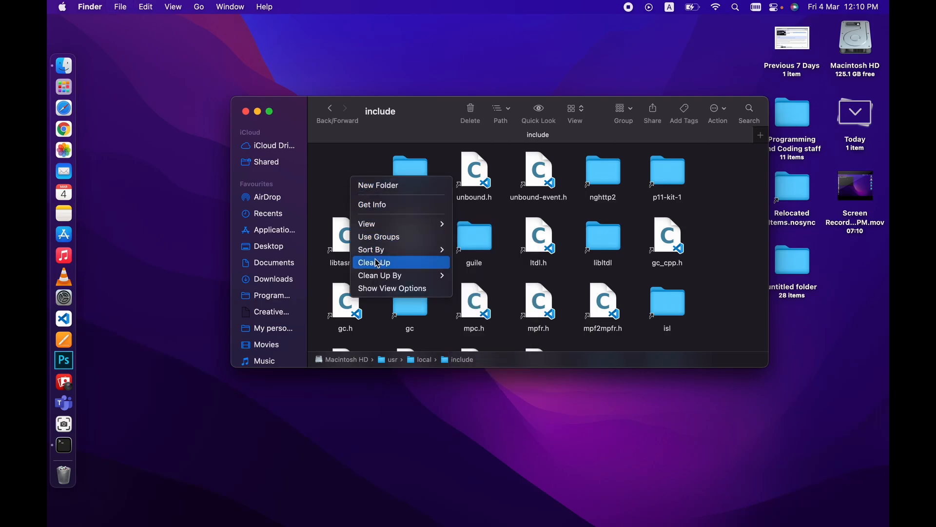
{"action": "mouse_move", "coordinate": [334, 190]}
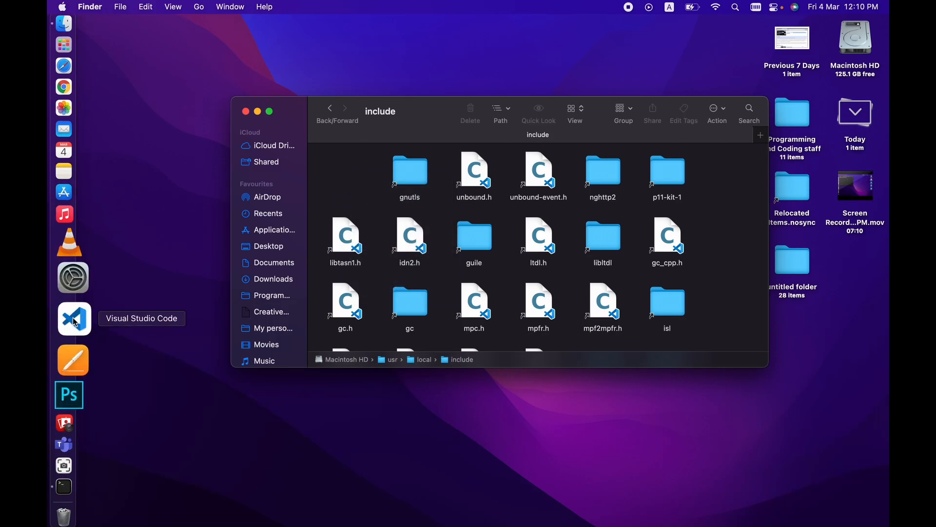
Launch VS Code from Terminal with 'code' and try running test.cpp
{"action": "left_click", "coordinate": [62, 444]}
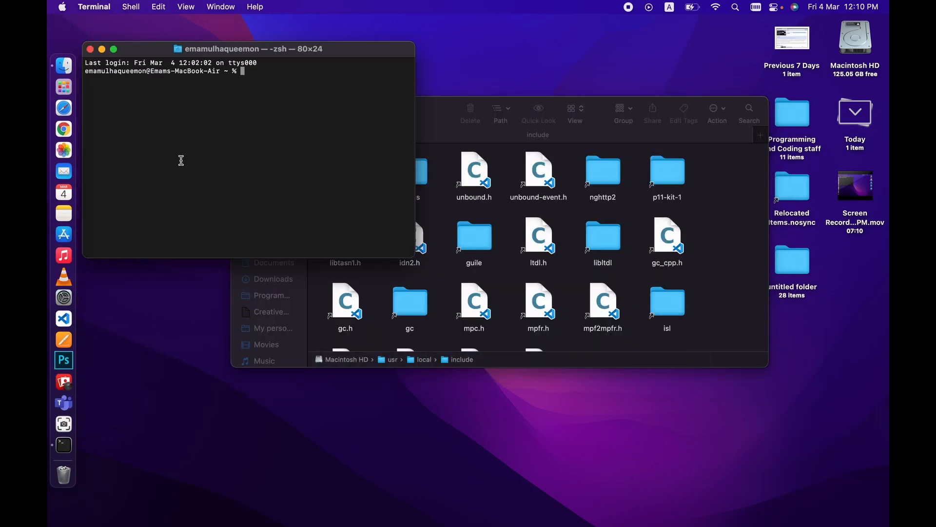
{"action": "type", "text": "code"}
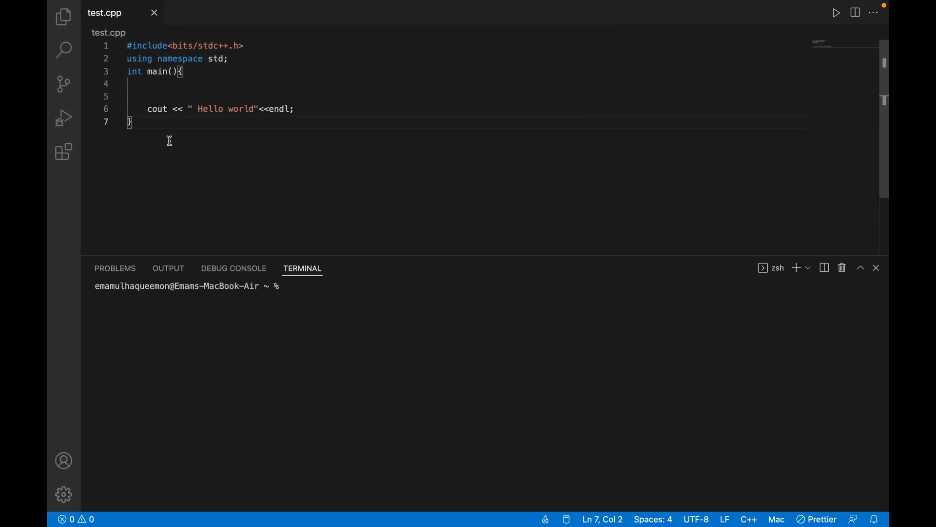
{"action": "mouse_move", "coordinate": [836, 13]}
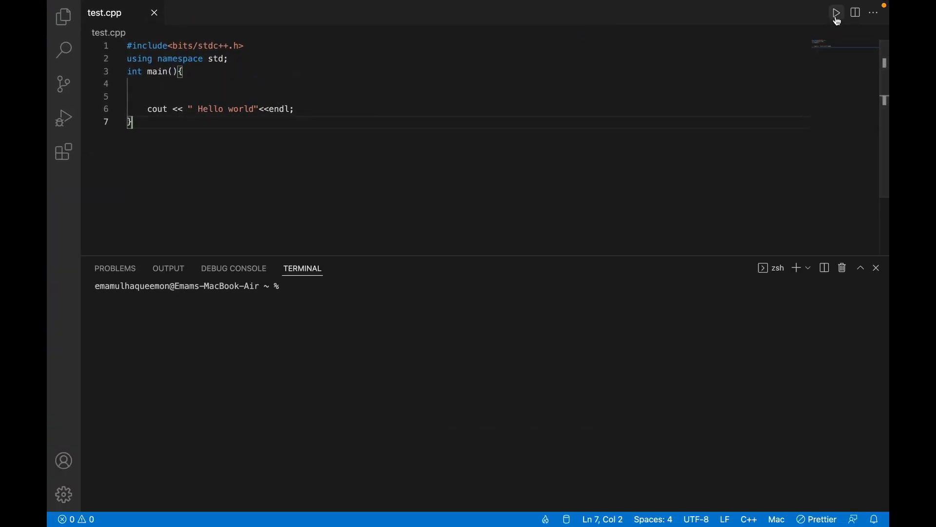
{"action": "left_click", "coordinate": [836, 13]}
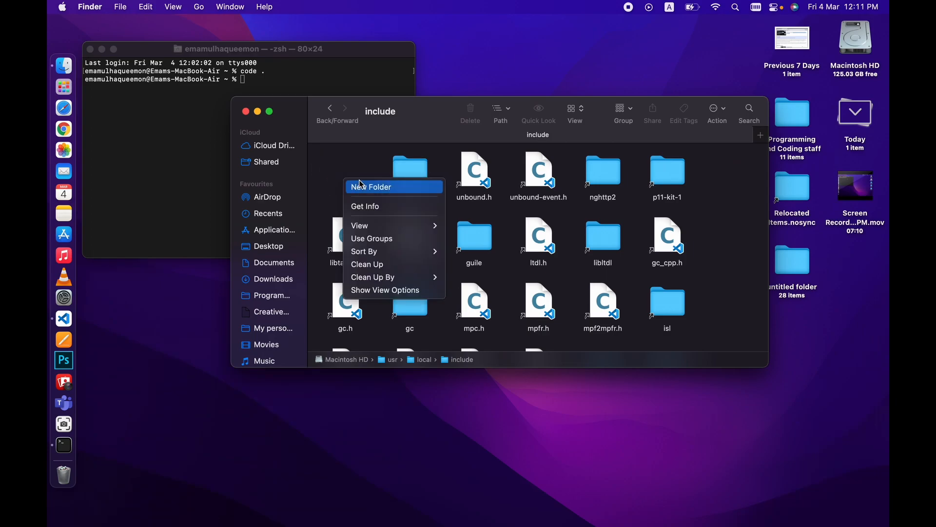
Create a fresh bits folder in include and rename its header file to stdc++.h
{"action": "left_click", "coordinate": [372, 187]}
{"action": "type", "text": "bits"}
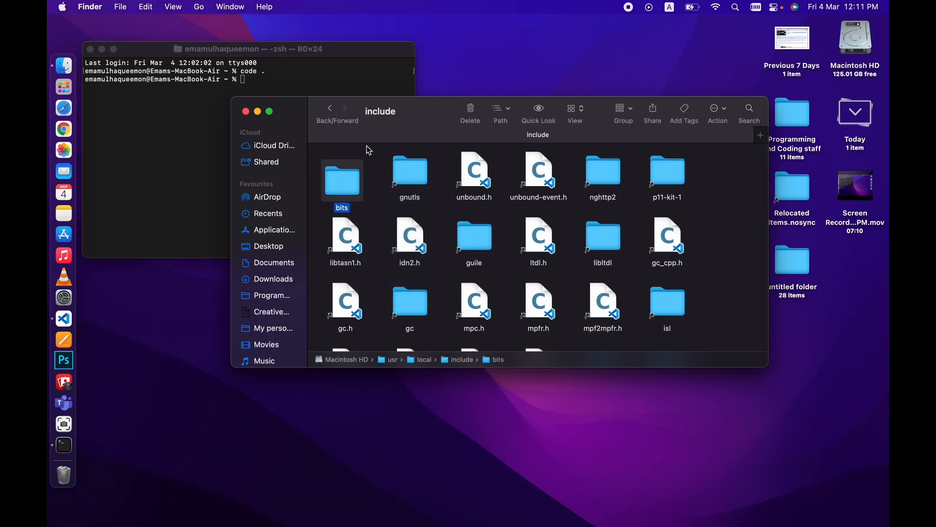
{"action": "scroll", "scroll_direction": "down", "scroll_amount": 3}
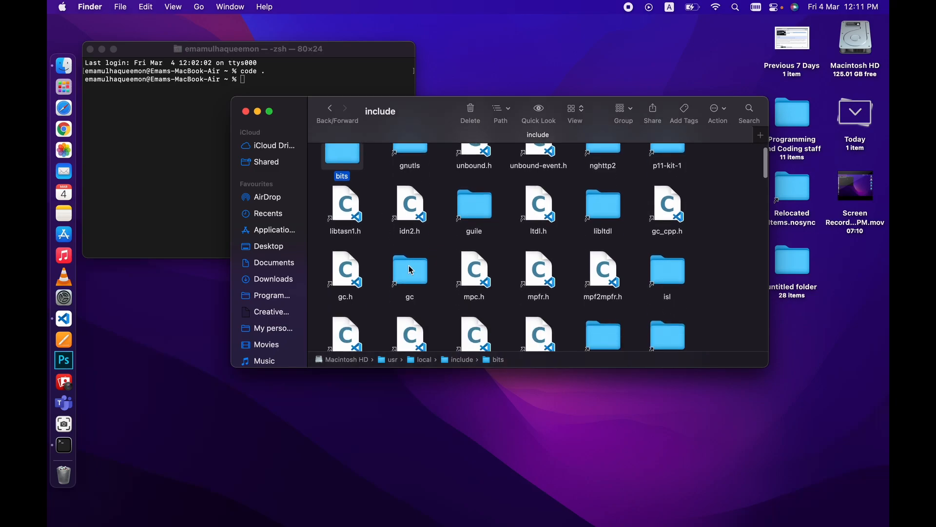
{"action": "double_click", "coordinate": [410, 270]}
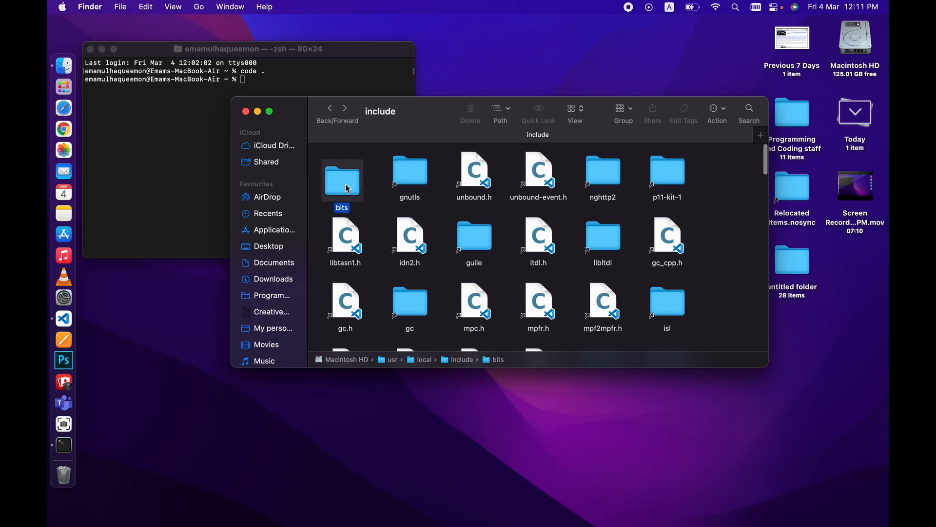
{"action": "double_click", "coordinate": [341, 179]}
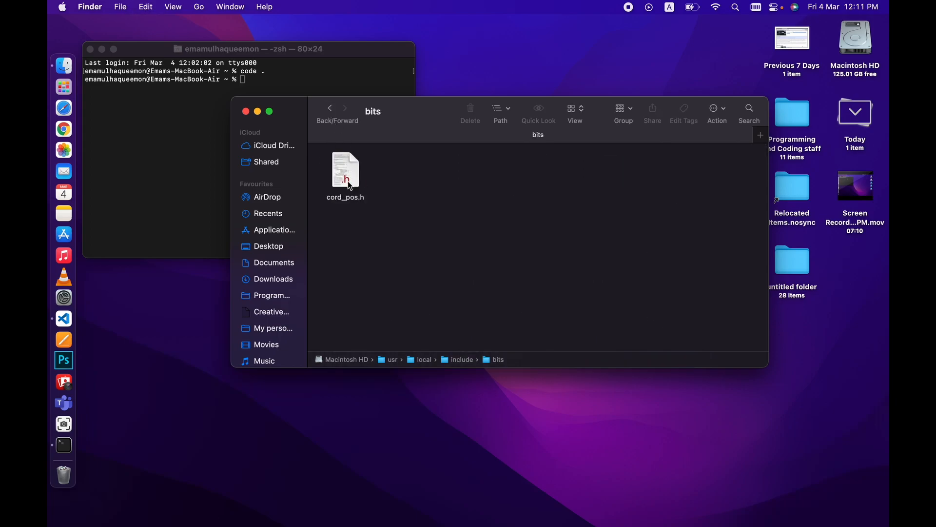
{"action": "left_click", "coordinate": [345, 168]}
{"action": "type", "text": "stdc++"}
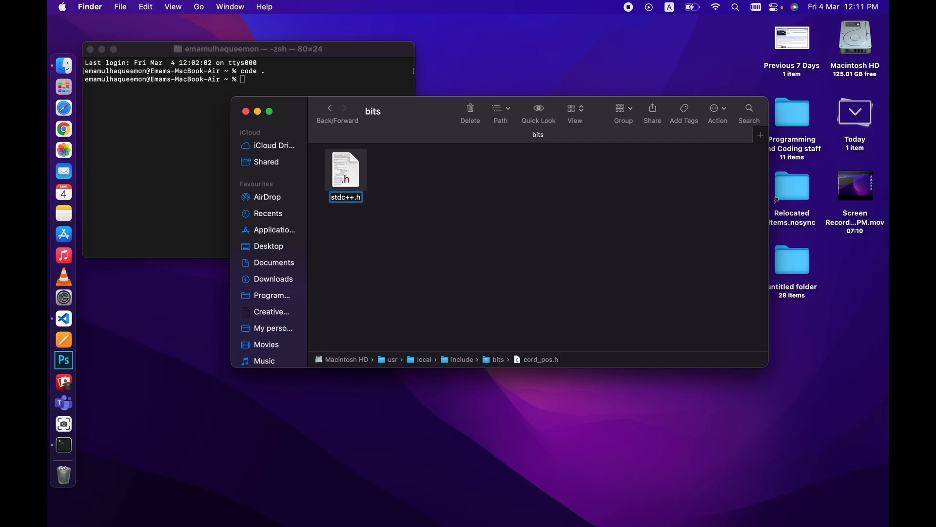
{"action": "left_click", "coordinate": [424, 149]}
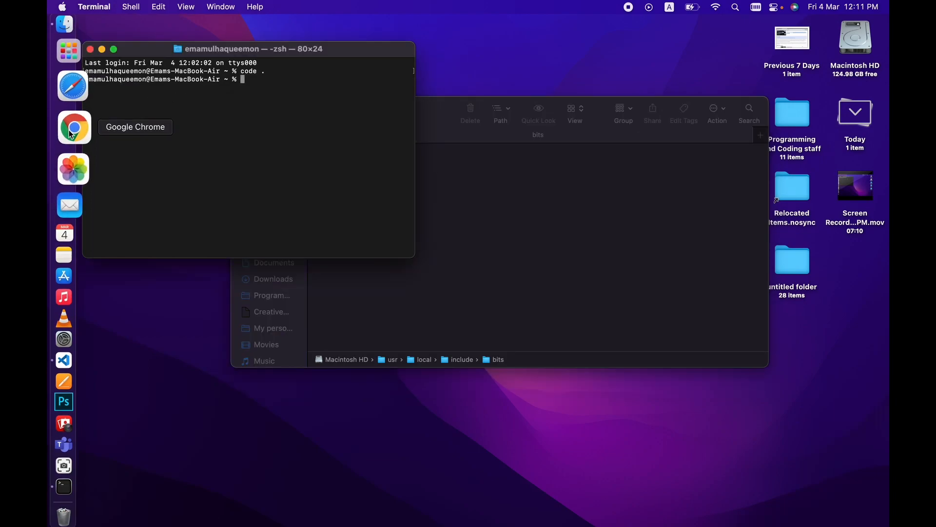
Launch Chrome with a profile and view the raw stdc++.h source on the GitHub gist
{"action": "left_click", "coordinate": [74, 126]}
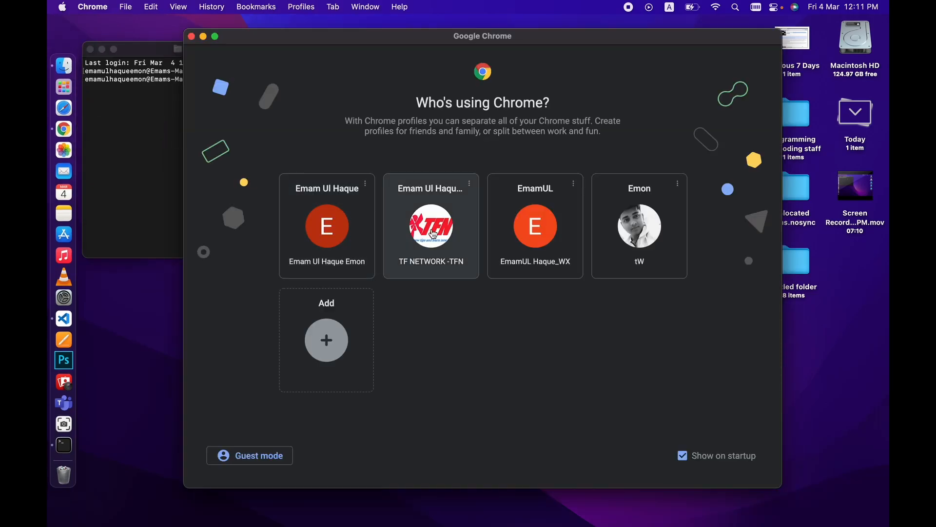
{"action": "left_click", "coordinate": [430, 226]}
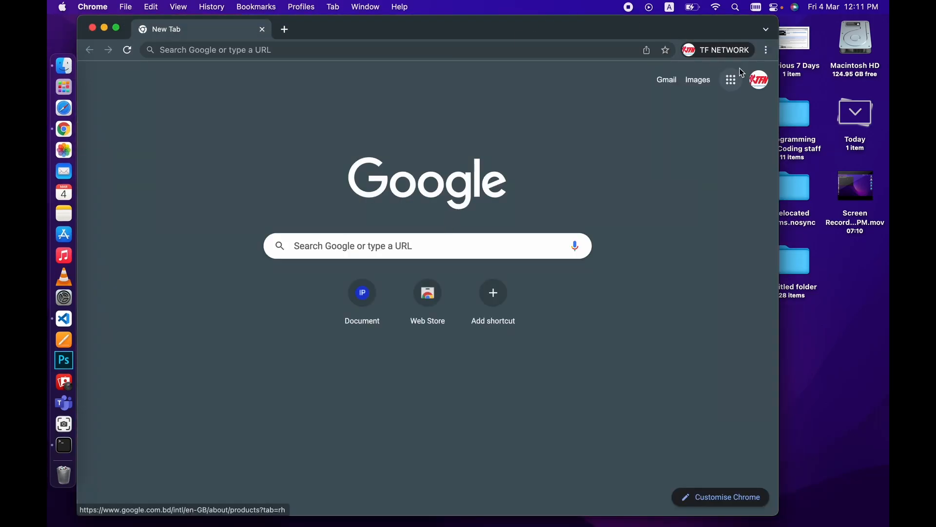
{"action": "left_click", "coordinate": [766, 50]}
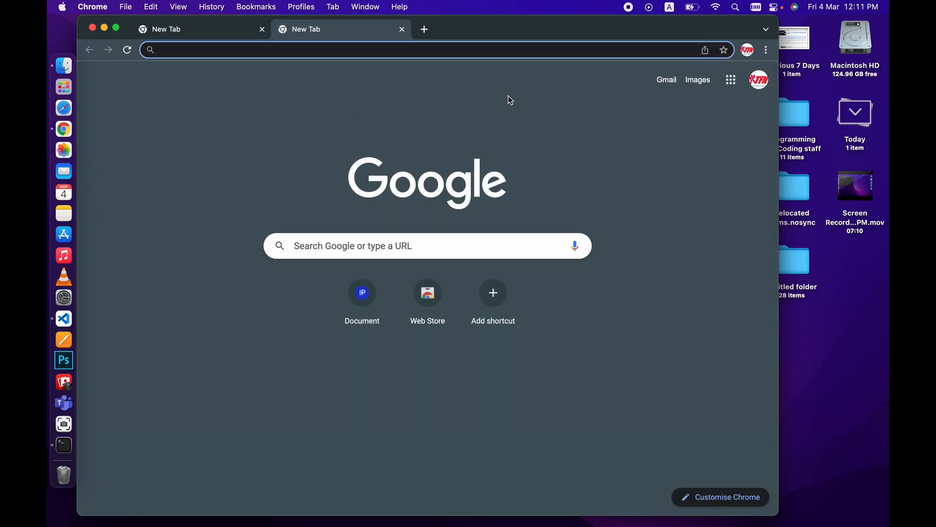
{"action": "left_click", "coordinate": [766, 50]}
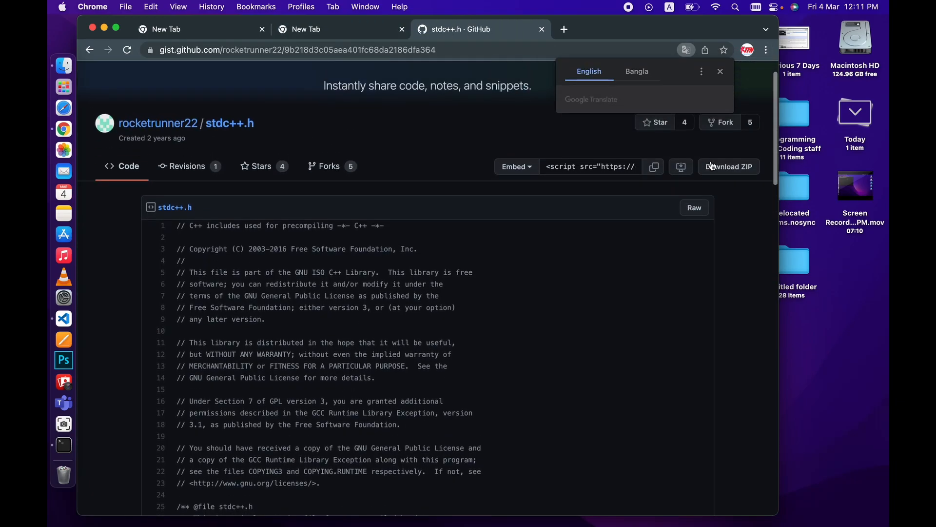
{"action": "left_click", "coordinate": [694, 208]}
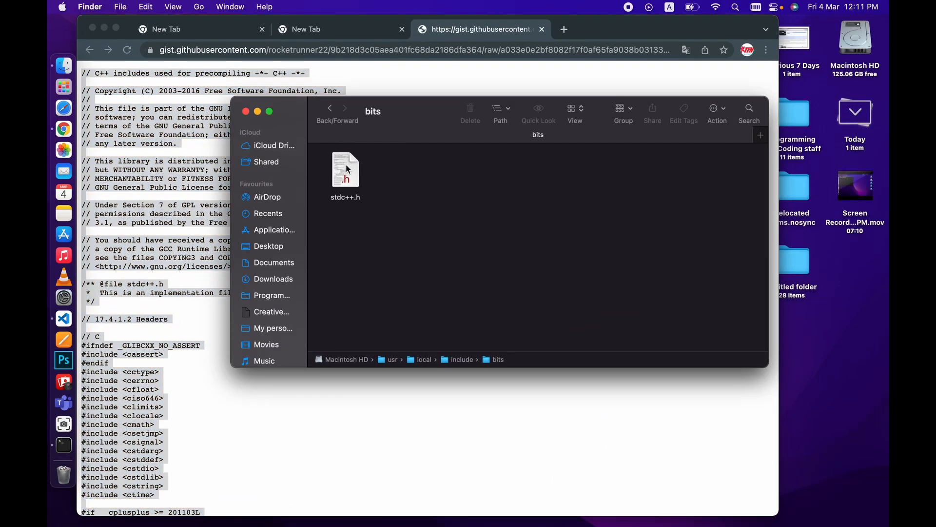
Open stdc++.h with TextEdit, paste the gist header source and close it
{"action": "right_click", "coordinate": [345, 170]}
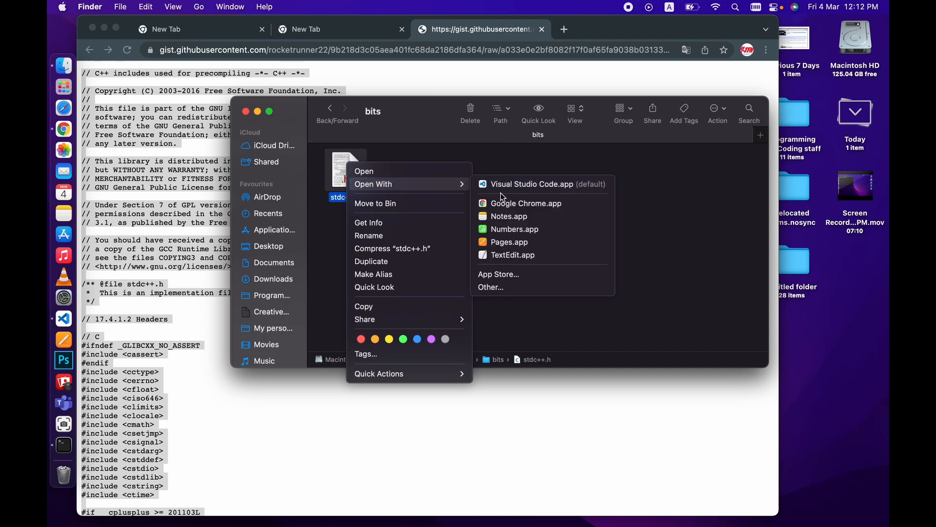
{"action": "left_click", "coordinate": [512, 254]}
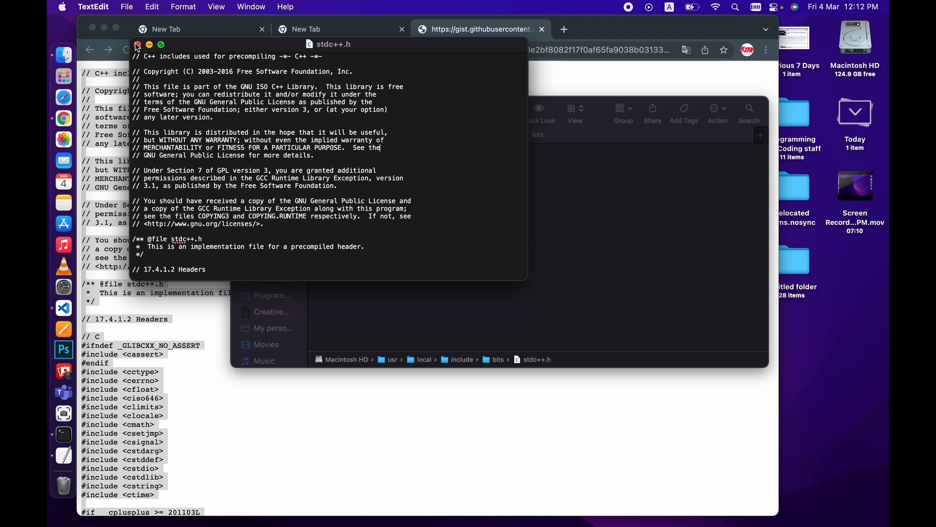
{"action": "left_click", "coordinate": [136, 45]}
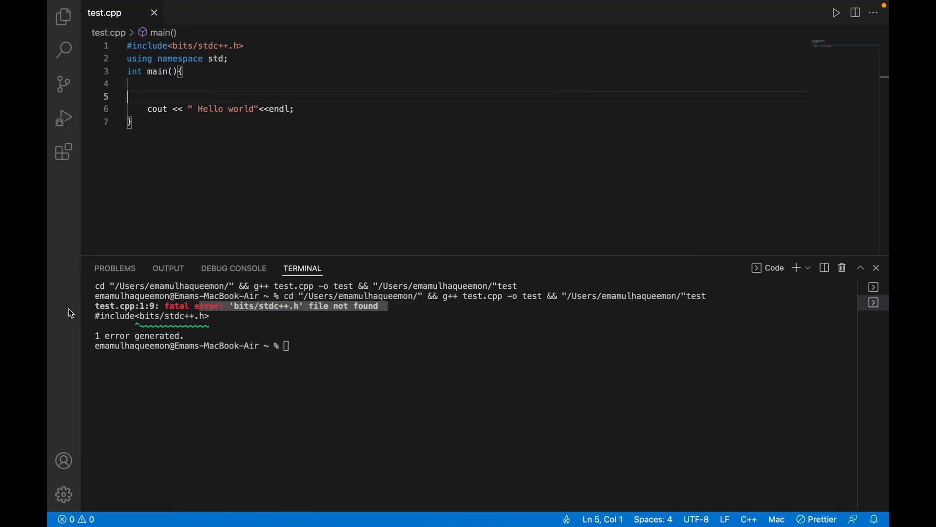
Run test.cpp to print Hello world, close the terminal panel and return to main's blank line
{"action": "left_click", "coordinate": [836, 13]}
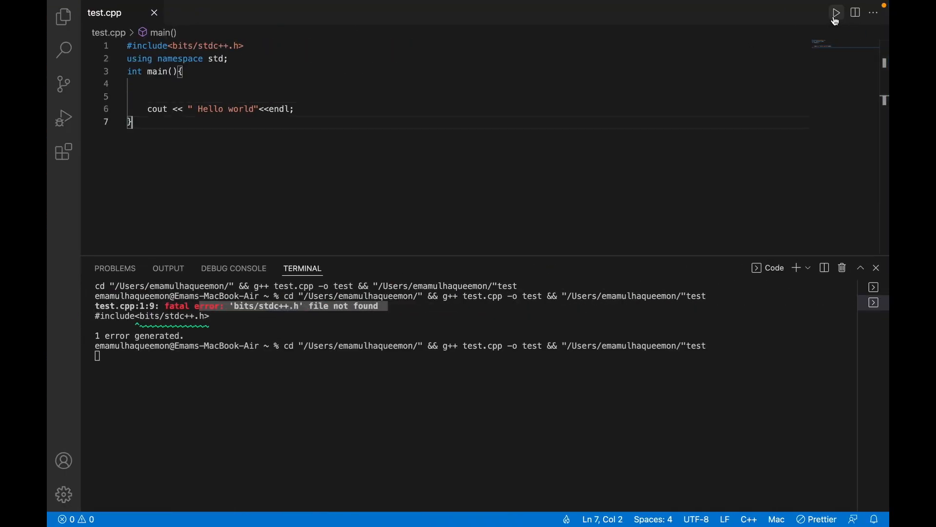
{"action": "left_click", "coordinate": [835, 13]}
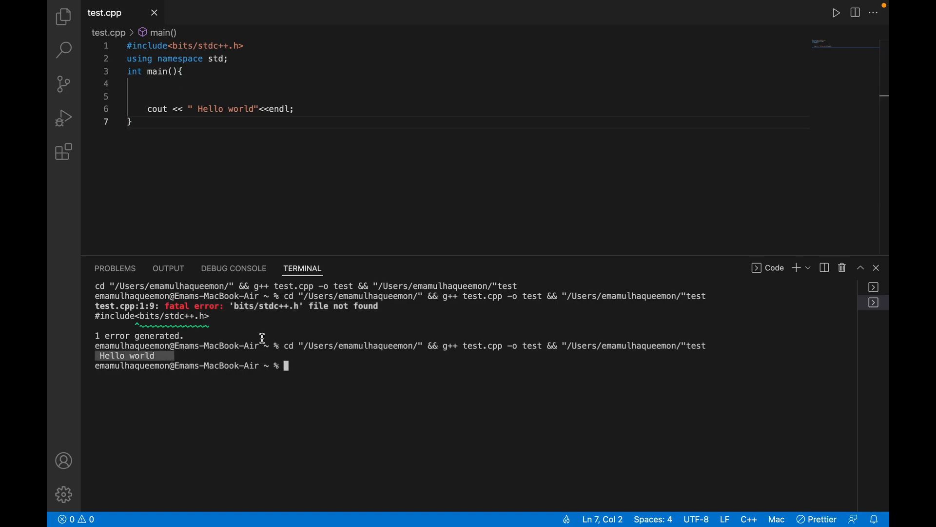
{"action": "mouse_move", "coordinate": [566, 183]}
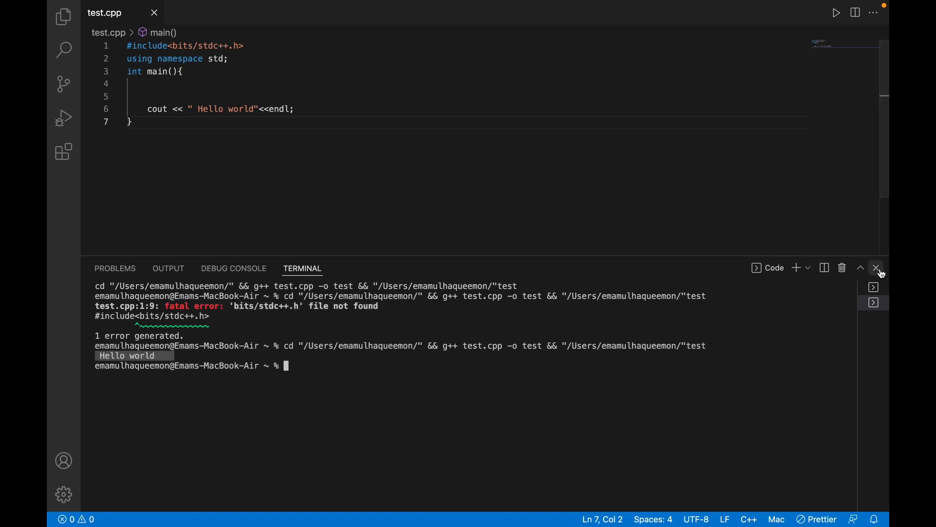
{"action": "left_click", "coordinate": [877, 268]}
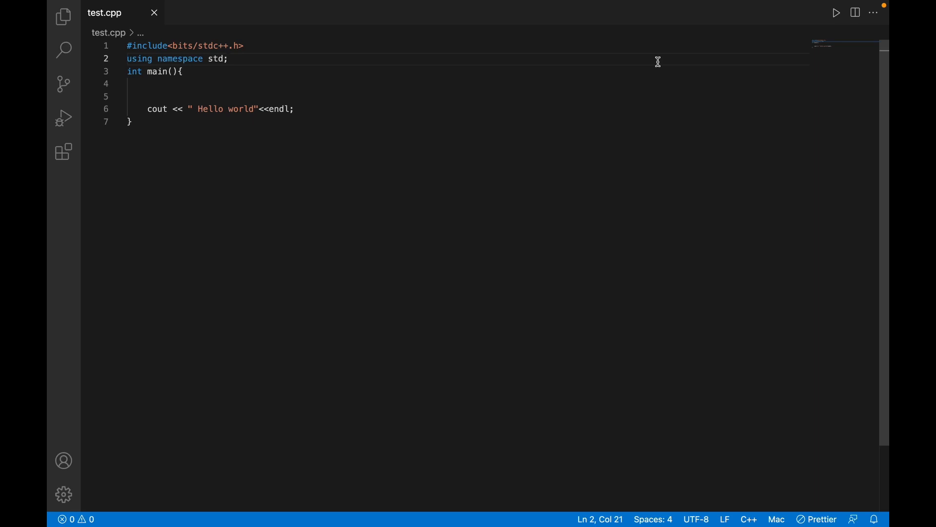
{"action": "mouse_move", "coordinate": [274, 85]}
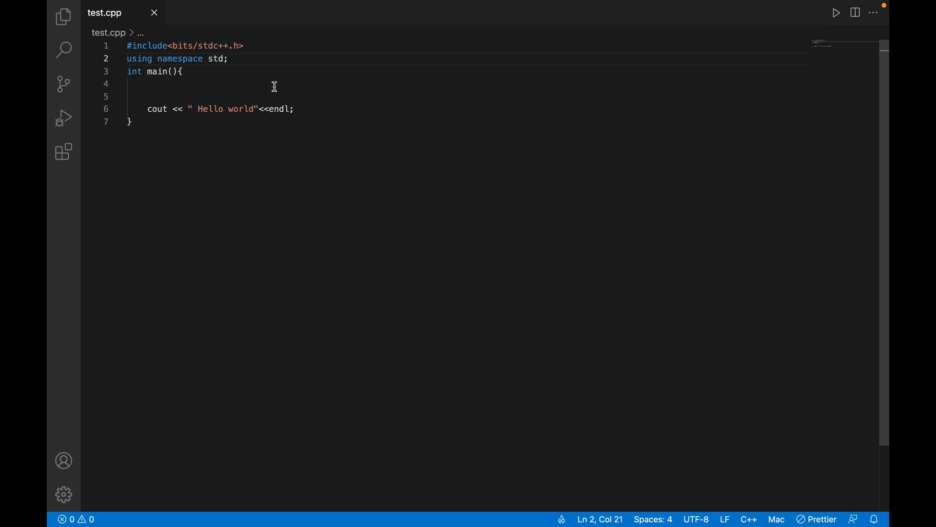
{"action": "left_click", "coordinate": [149, 83]}
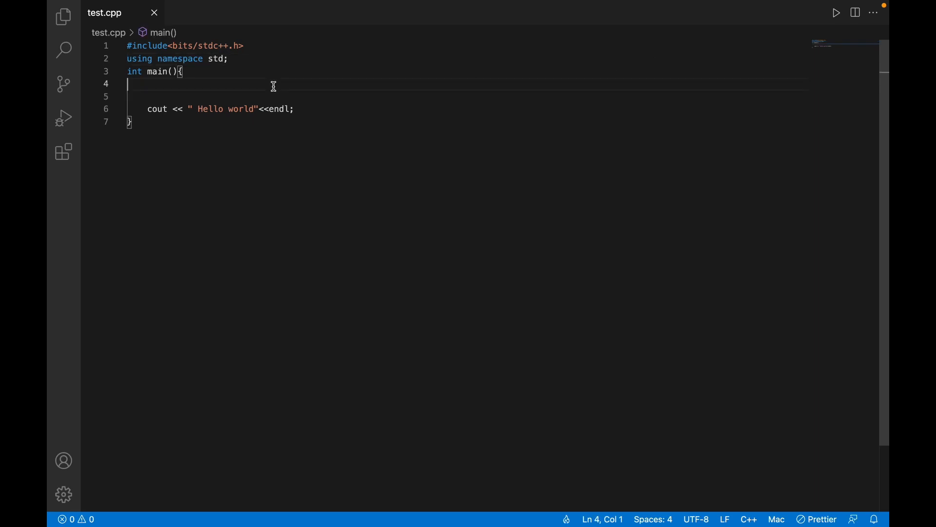